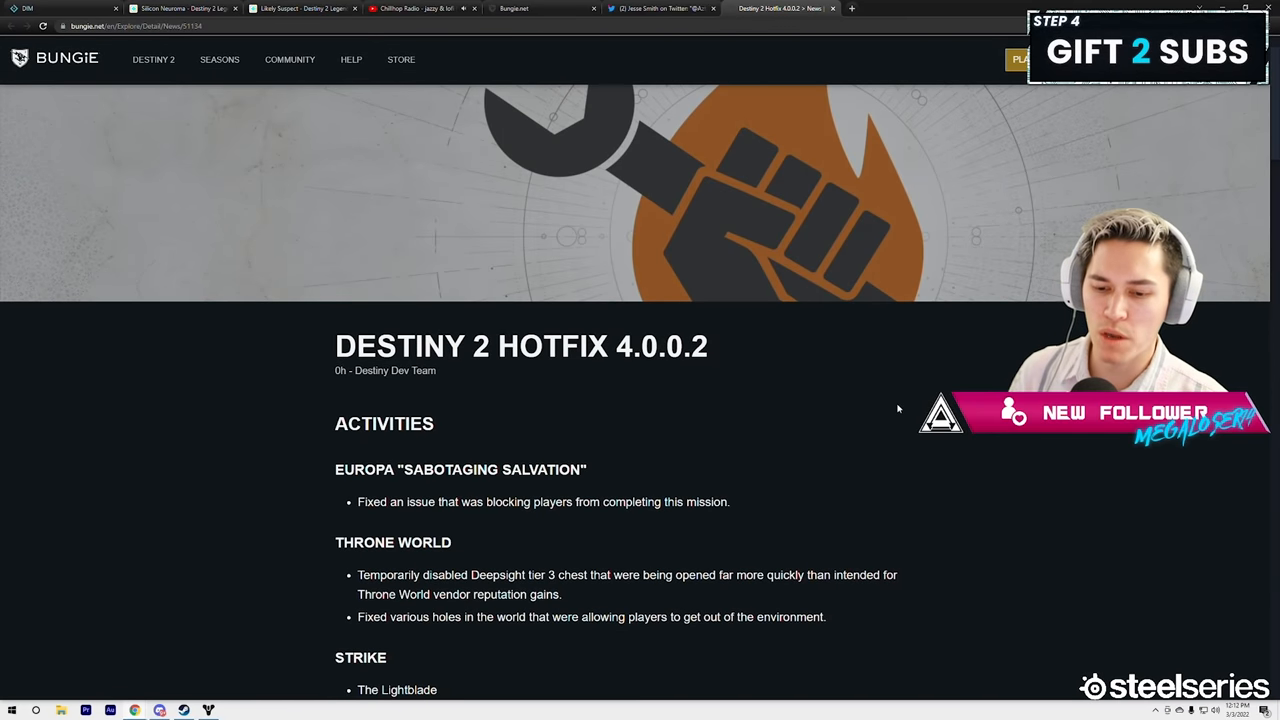
Step: Read the Hotfix 4.0.0.2 notes down through Activities and Campaign to Gameplay and Investment
scroll("down", 3)
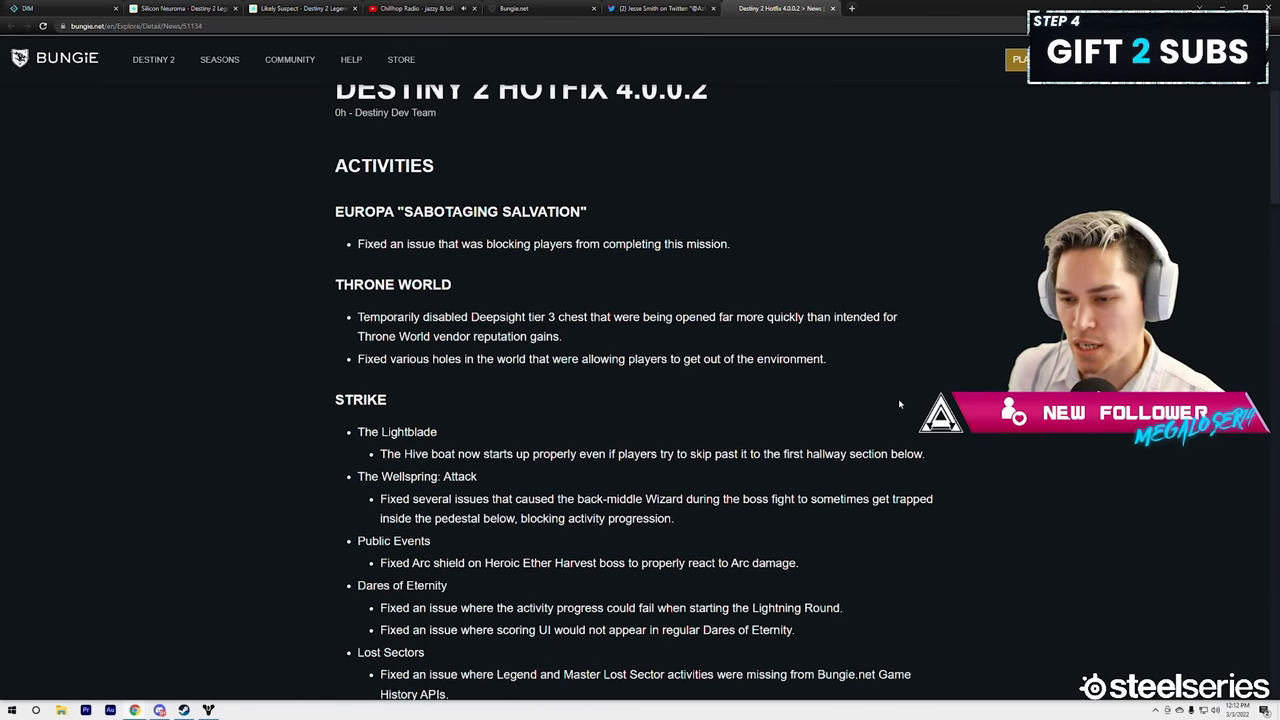
scroll("down", 3)
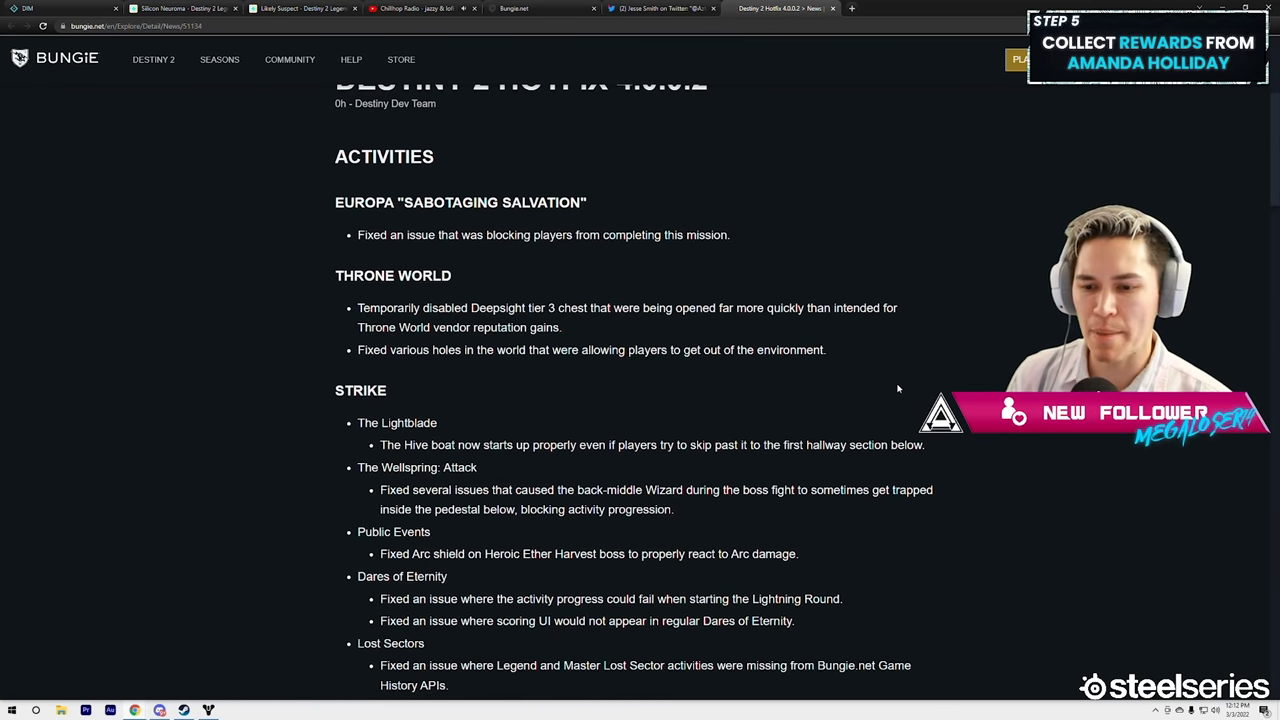
mouse_move(835, 328)
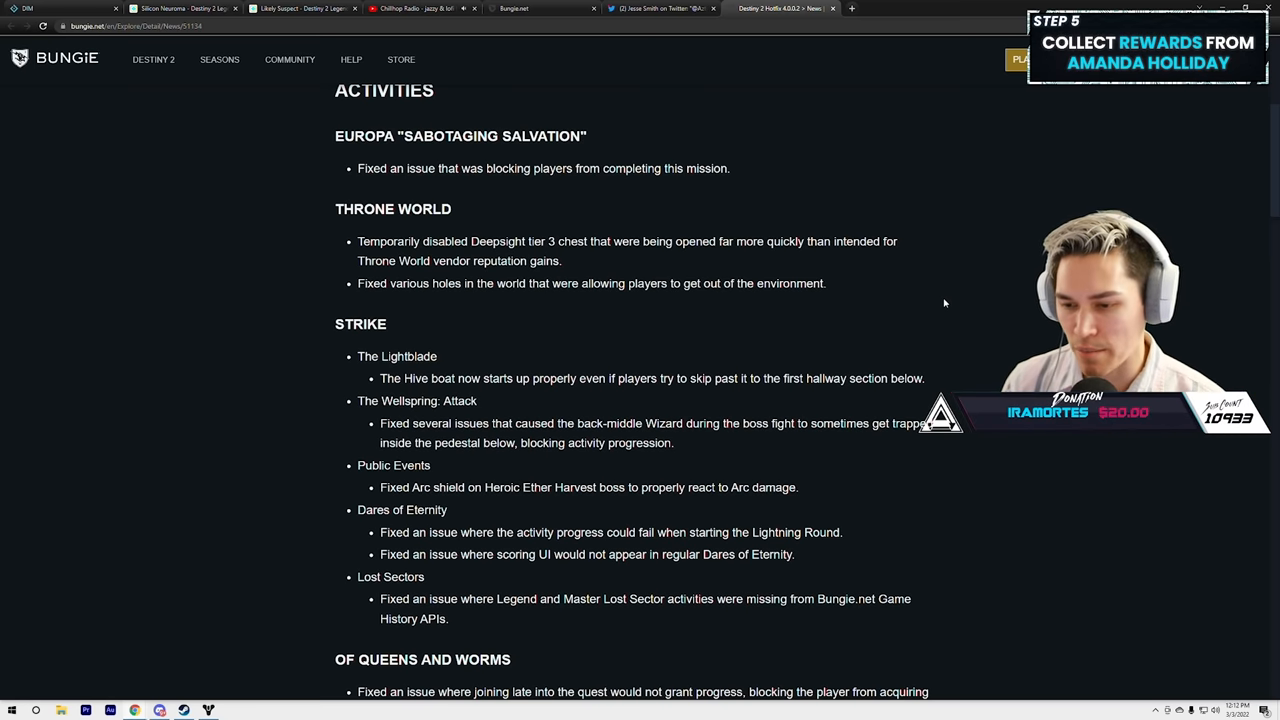
scroll("down", 3)
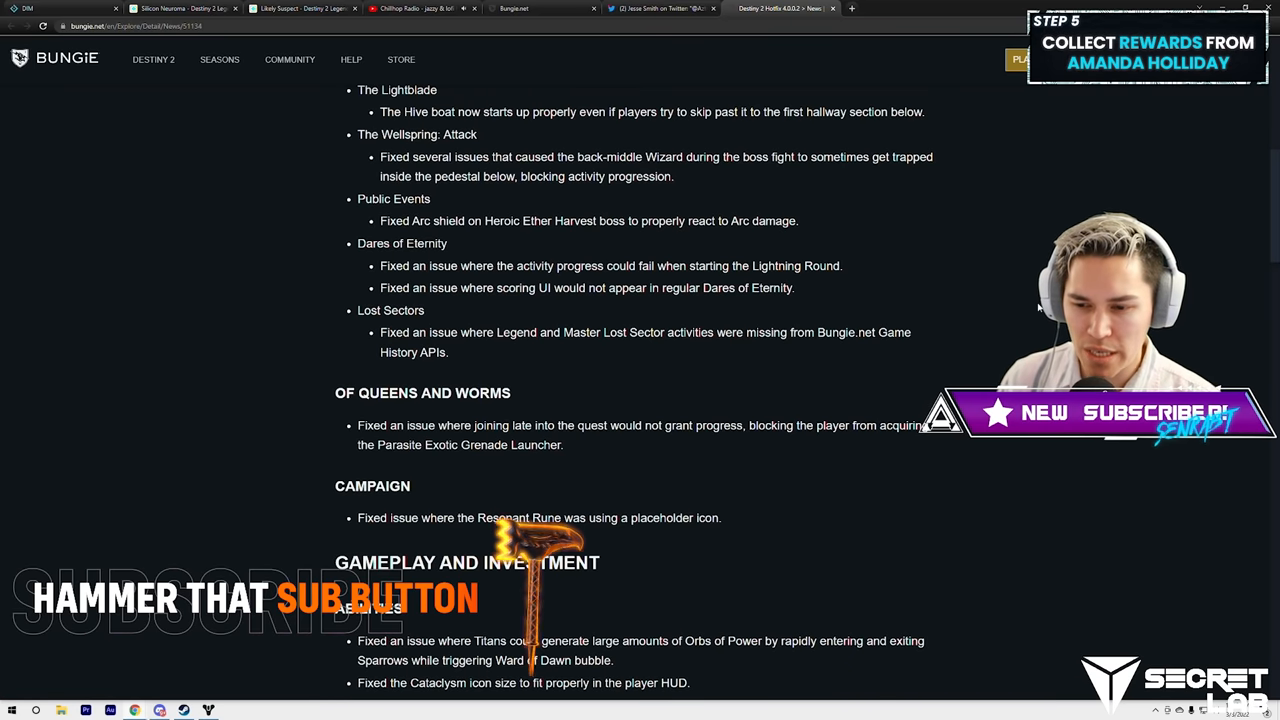
mouse_move(1002, 311)
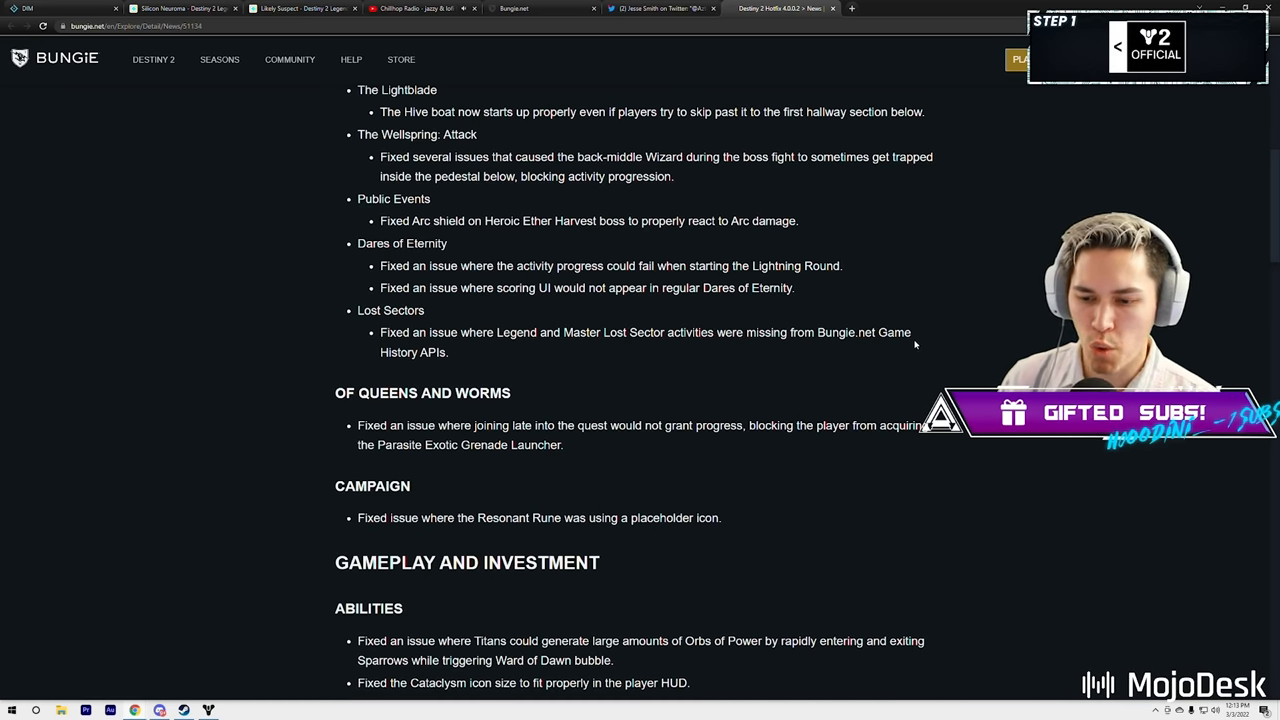
Step: Read on past Abilities and Weapon Crafting into the Weapons fixes
scroll("down", 3)
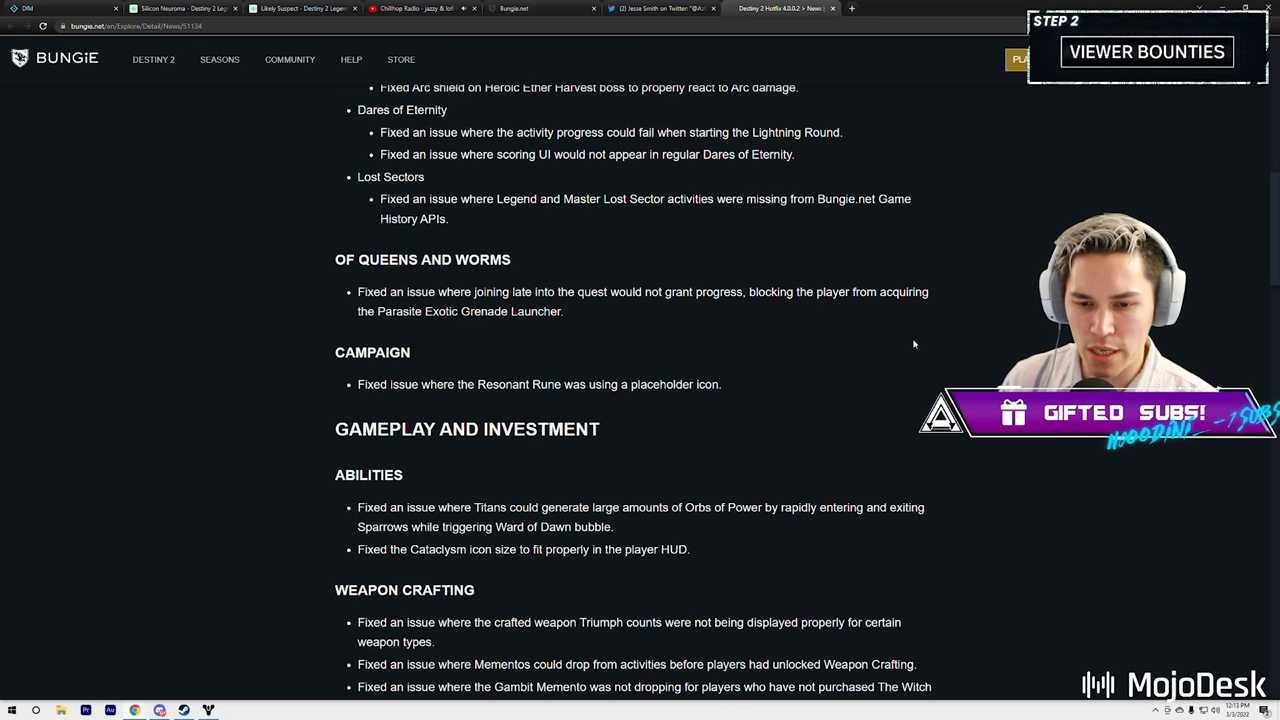
mouse_move(896, 312)
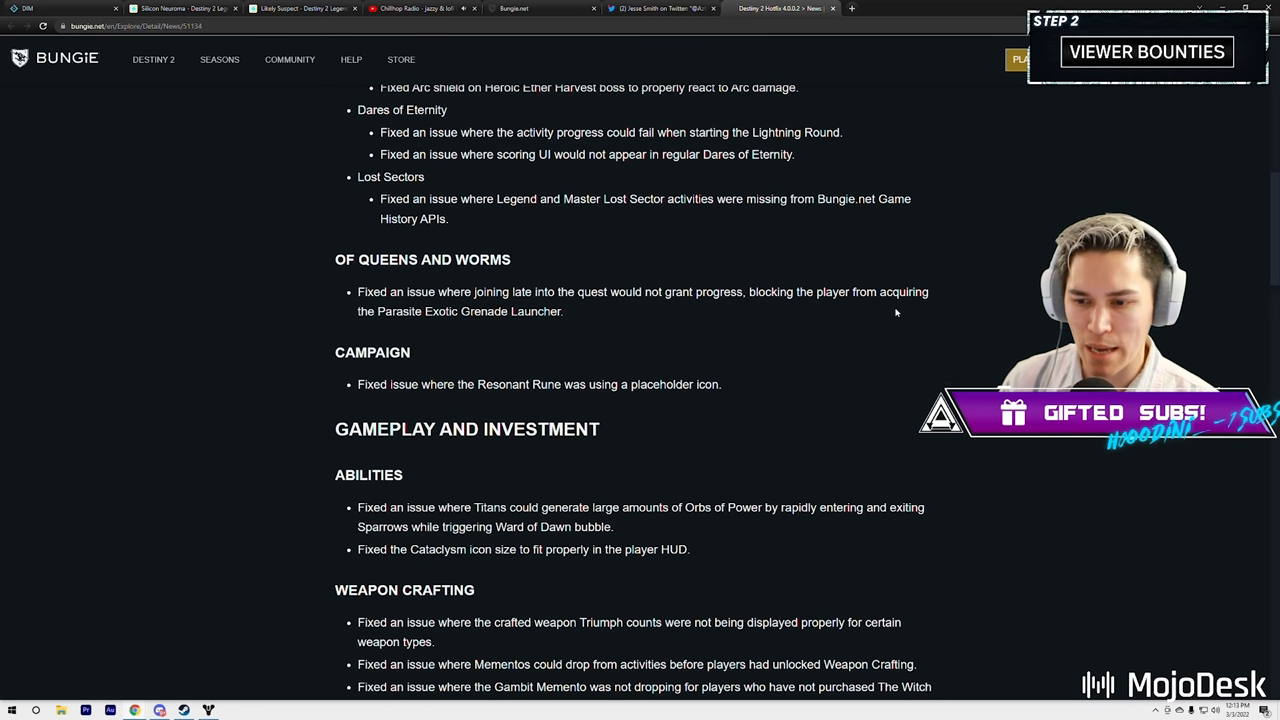
scroll("down", 3)
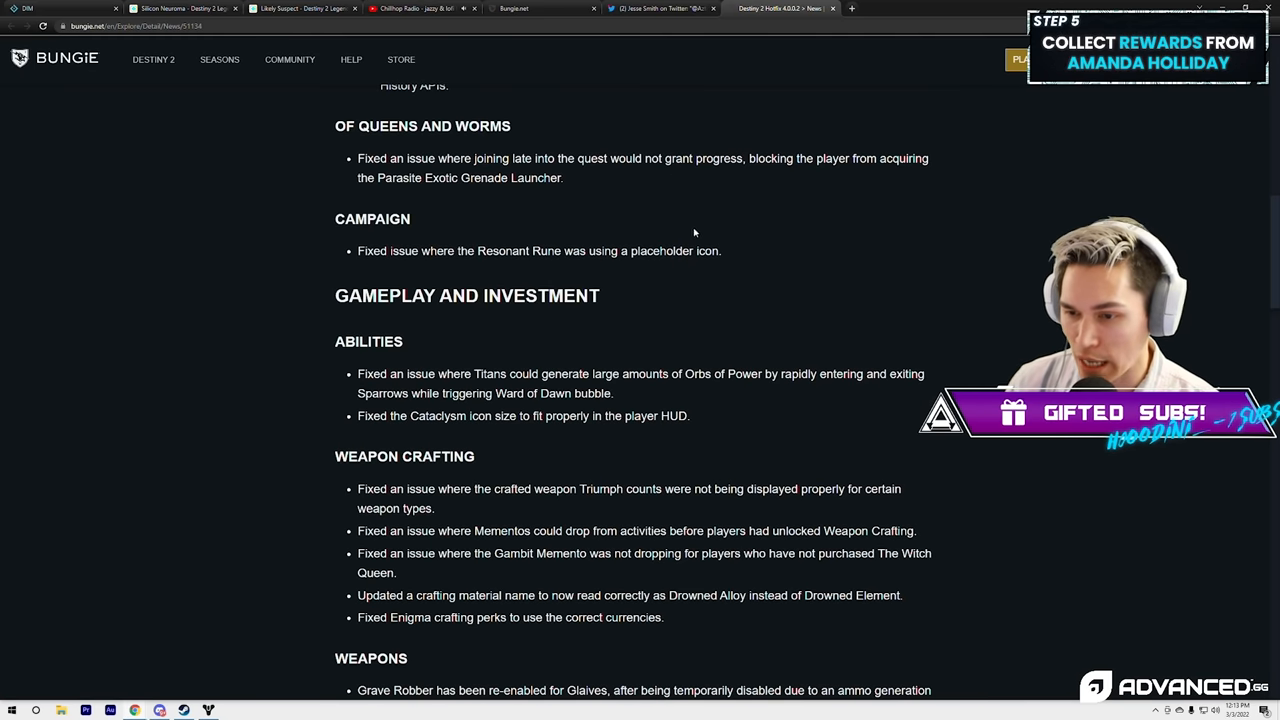
scroll("down", 3)
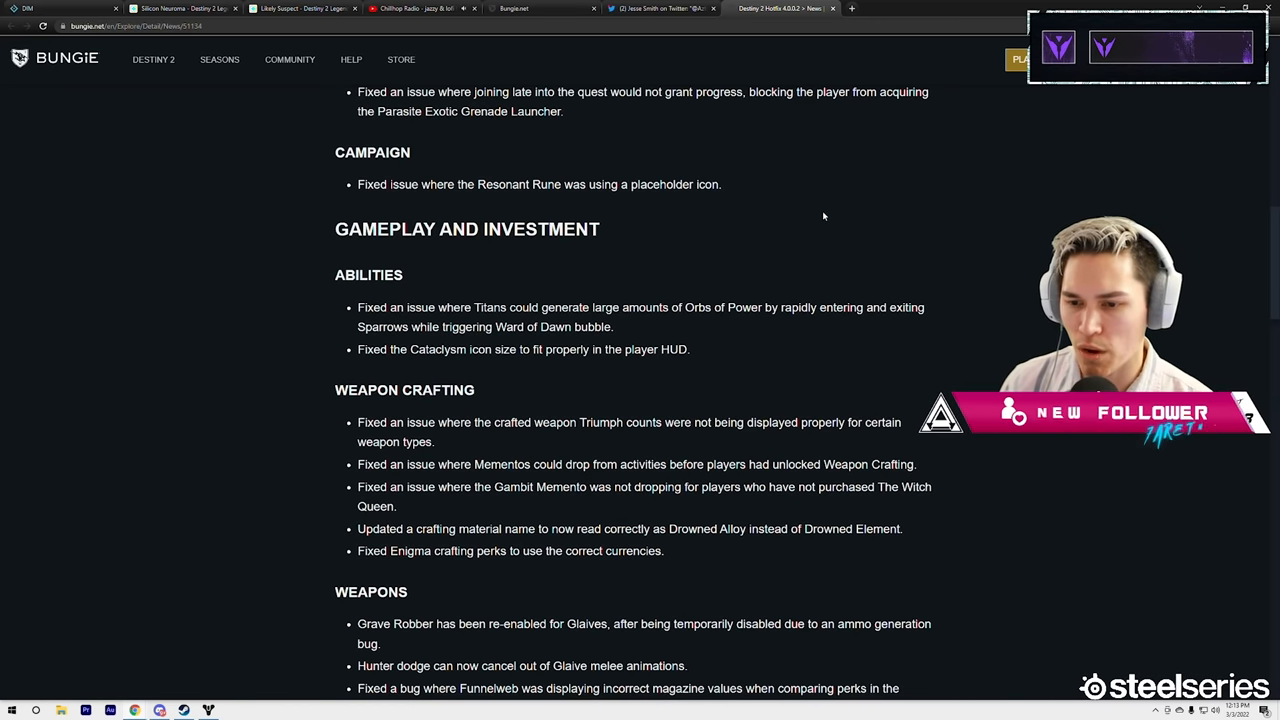
scroll("down", 3)
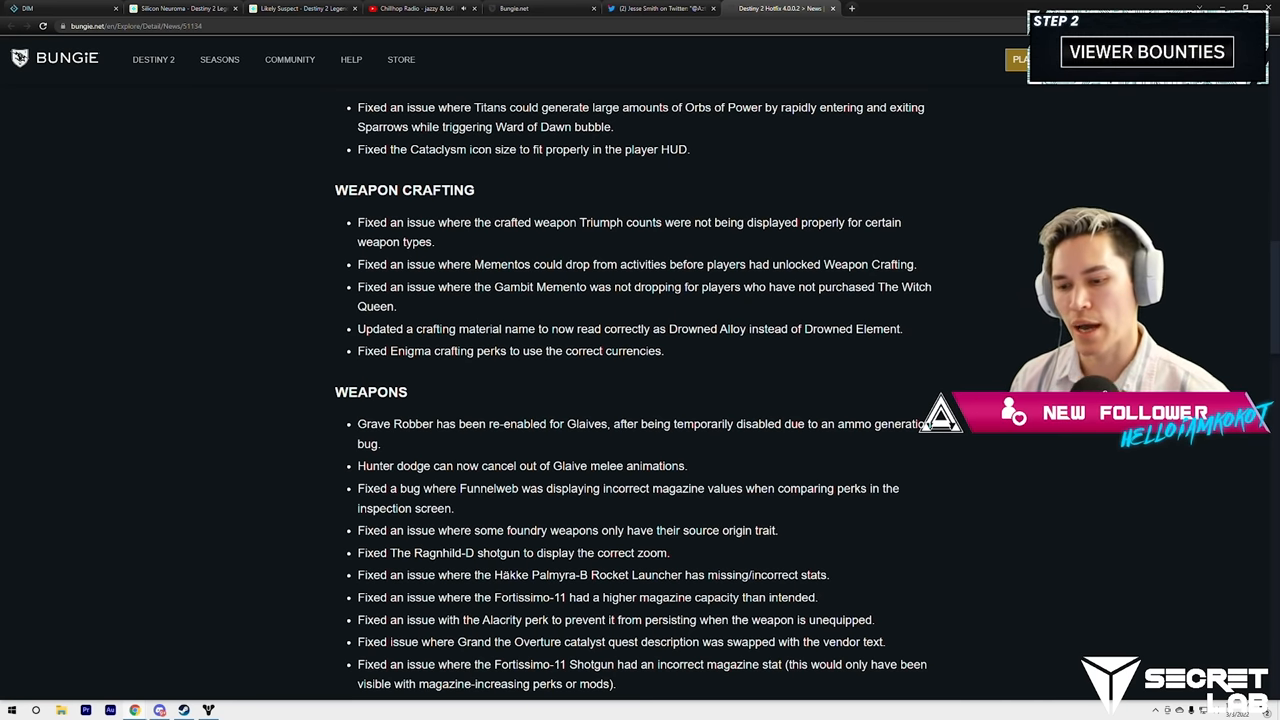
Step: Scroll until the whole Weapons list and the first Armor entries are on screen
scroll("down", 3)
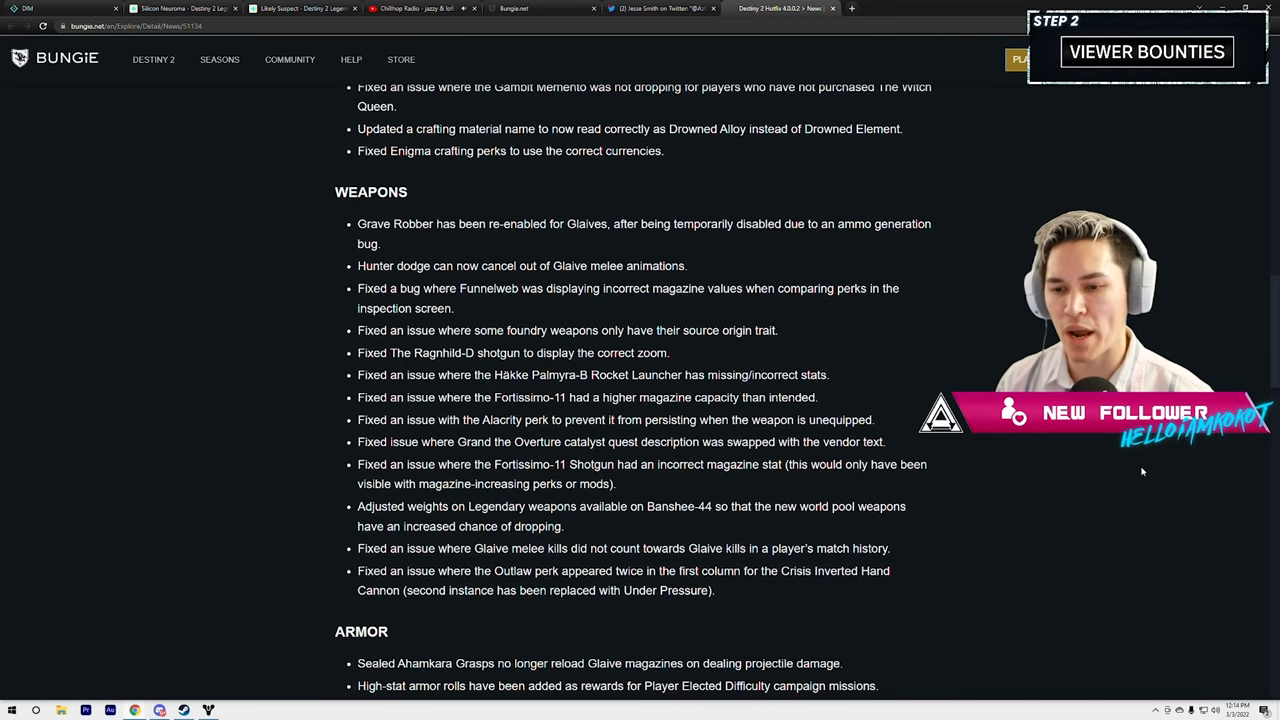
scroll("down", 3)
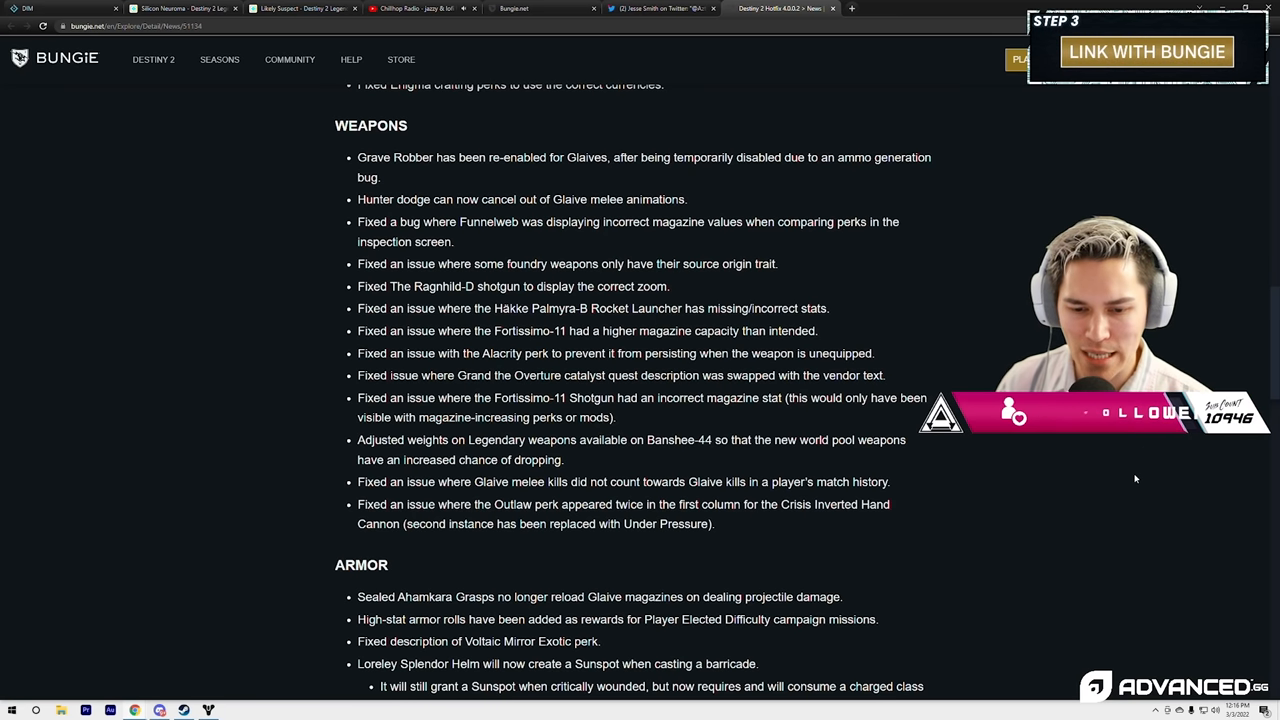
Step: Read the Armor fixes and Bounties section, including high-stat armor rolls for campaign missions
scroll("down", 3)
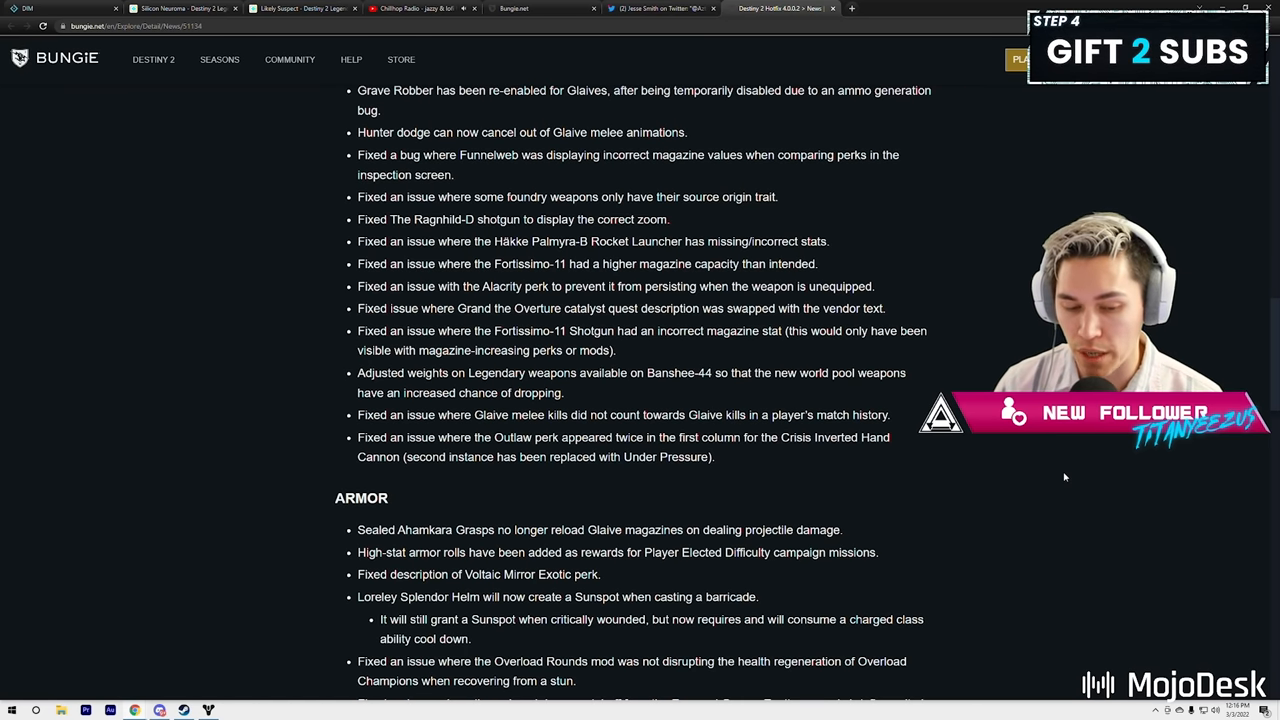
scroll("down", 3)
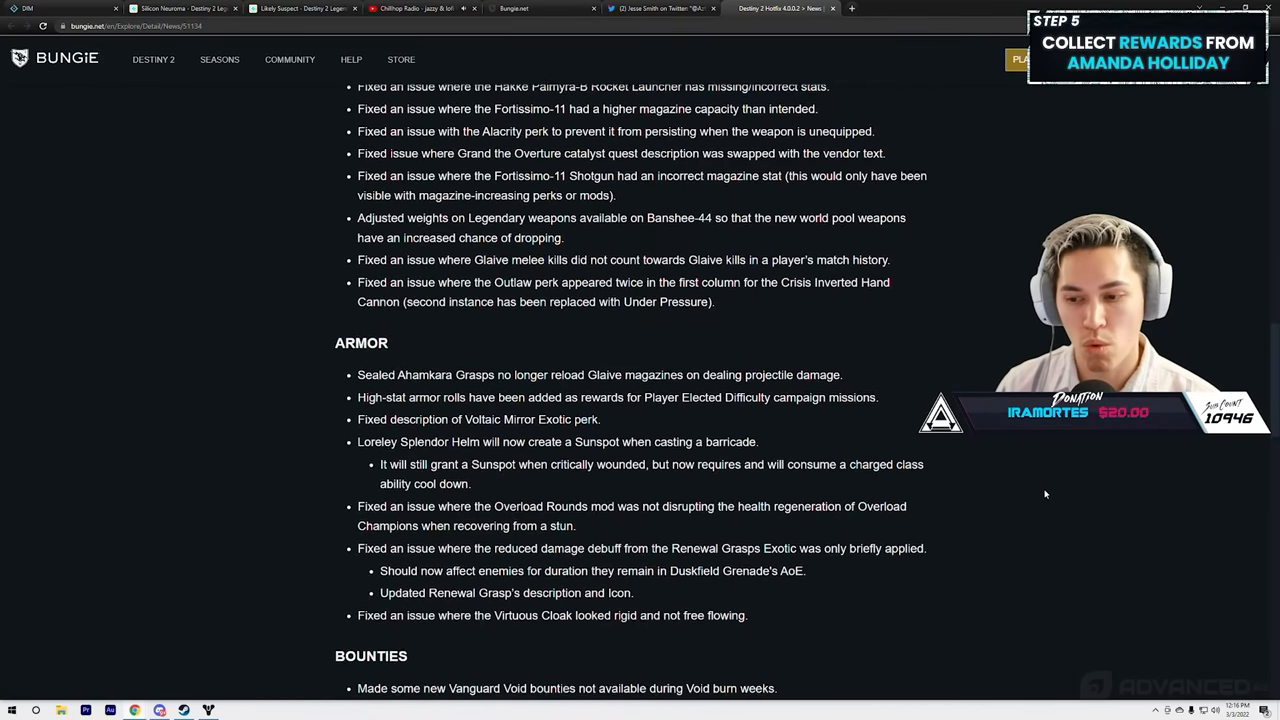
scroll("down", 3)
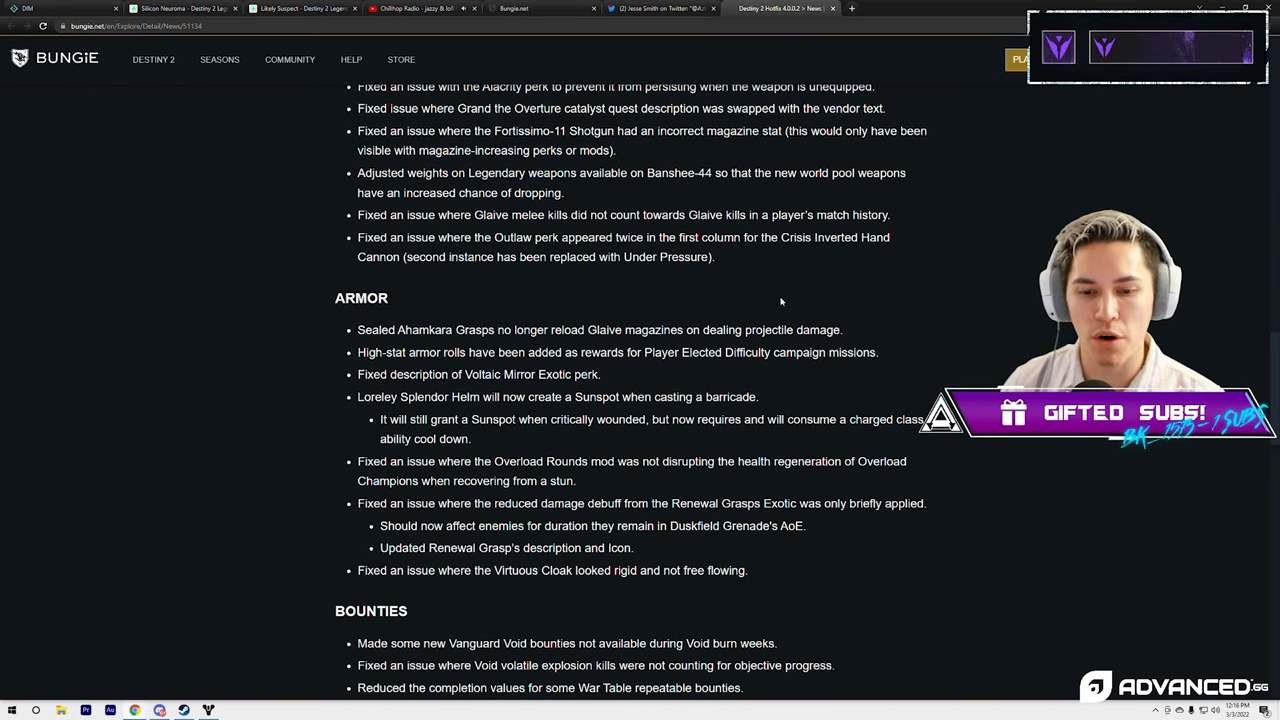
mouse_move(790, 281)
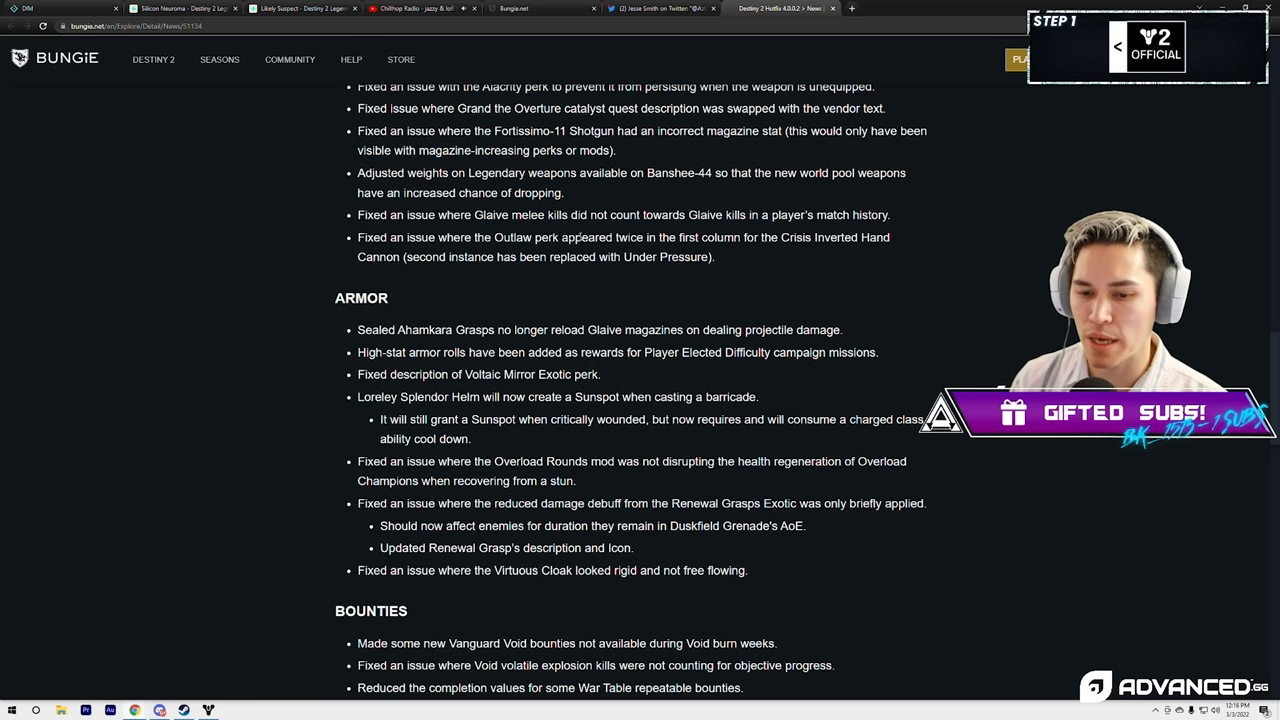
scroll("down", 3)
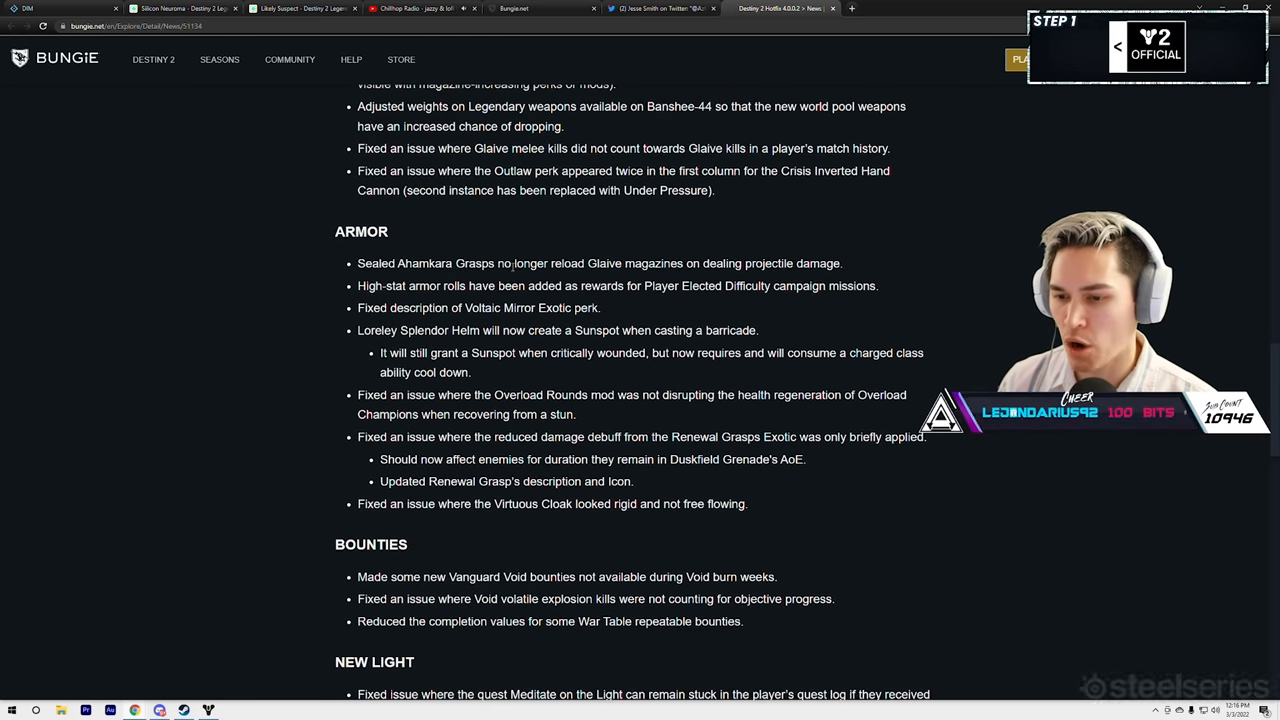
scroll("down", 3)
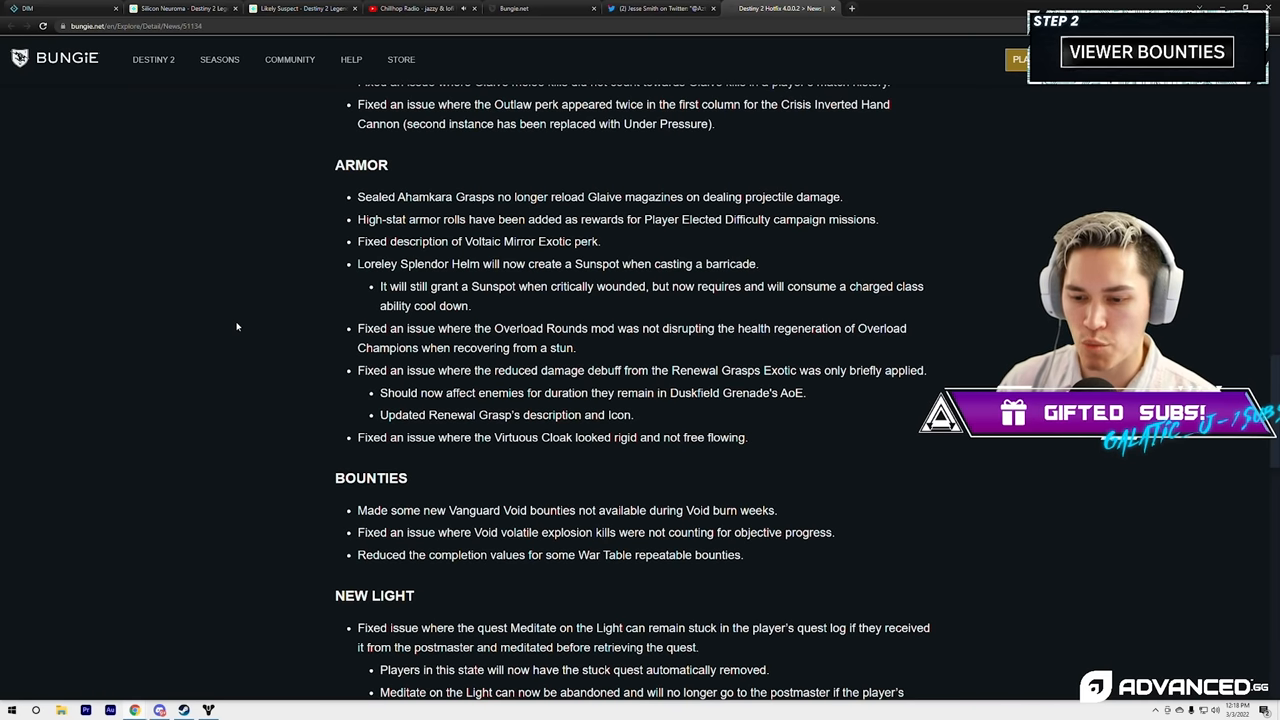
Step: Read past New Light and Eververse to the Rewards note on Ascendant Alloy drops
scroll("down", 3)
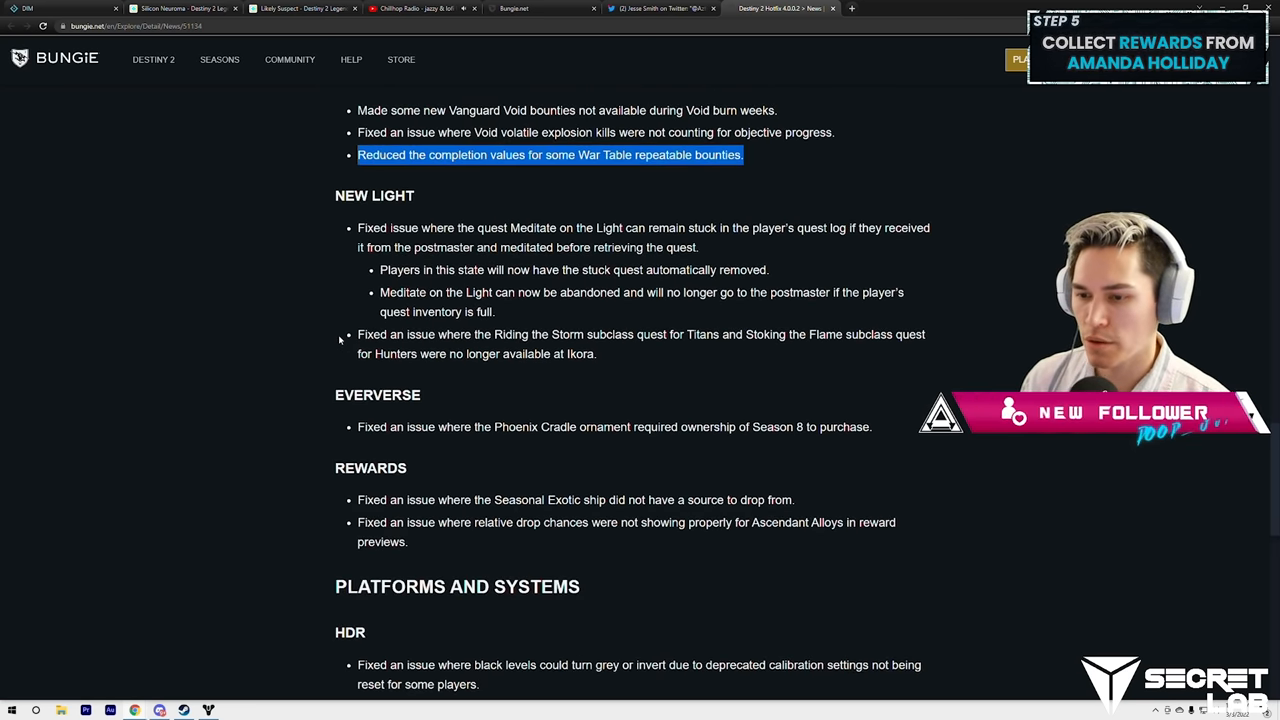
scroll("down", 3)
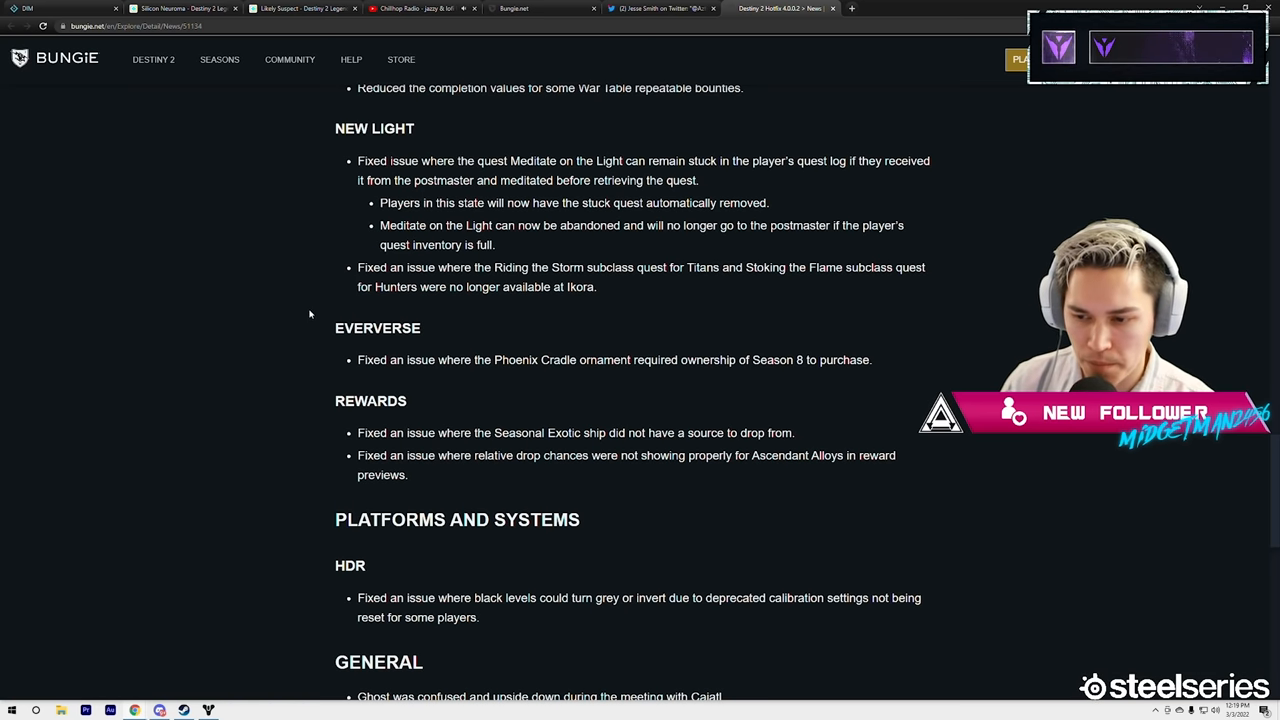
Step: Read the General and Localization sections to the end of the hotfix notes
scroll("down", 3)
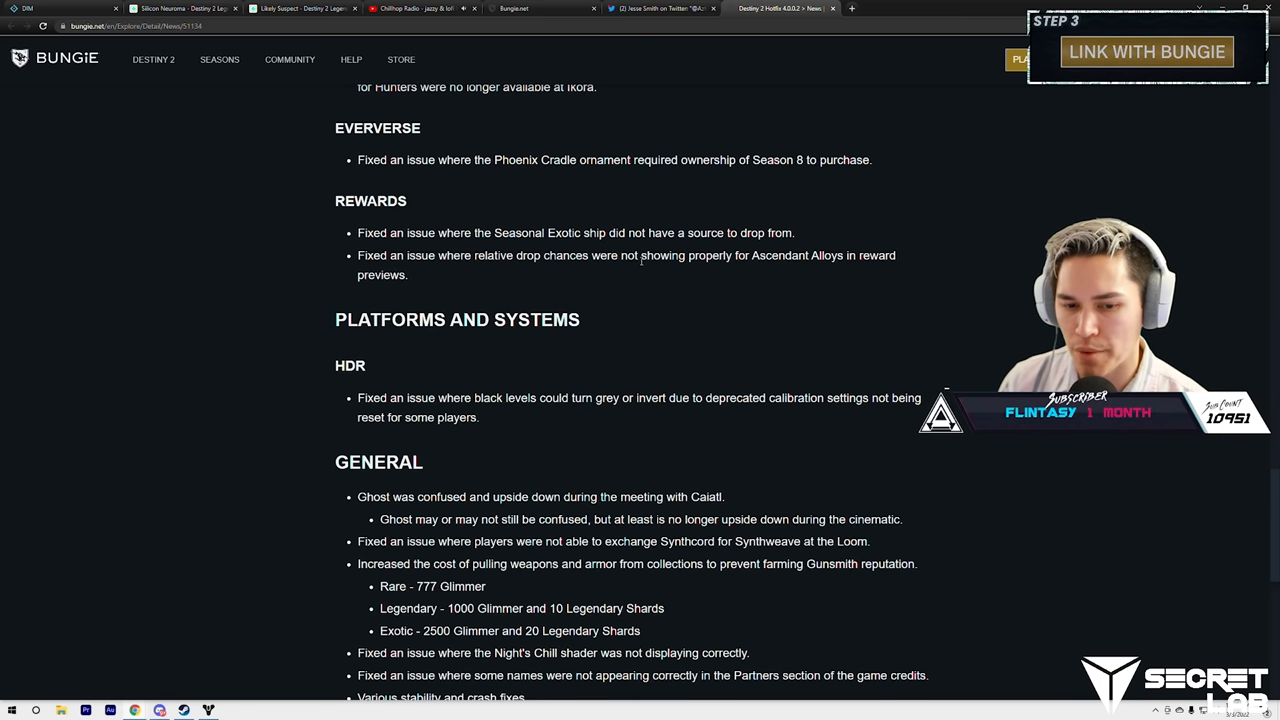
mouse_move(503, 287)
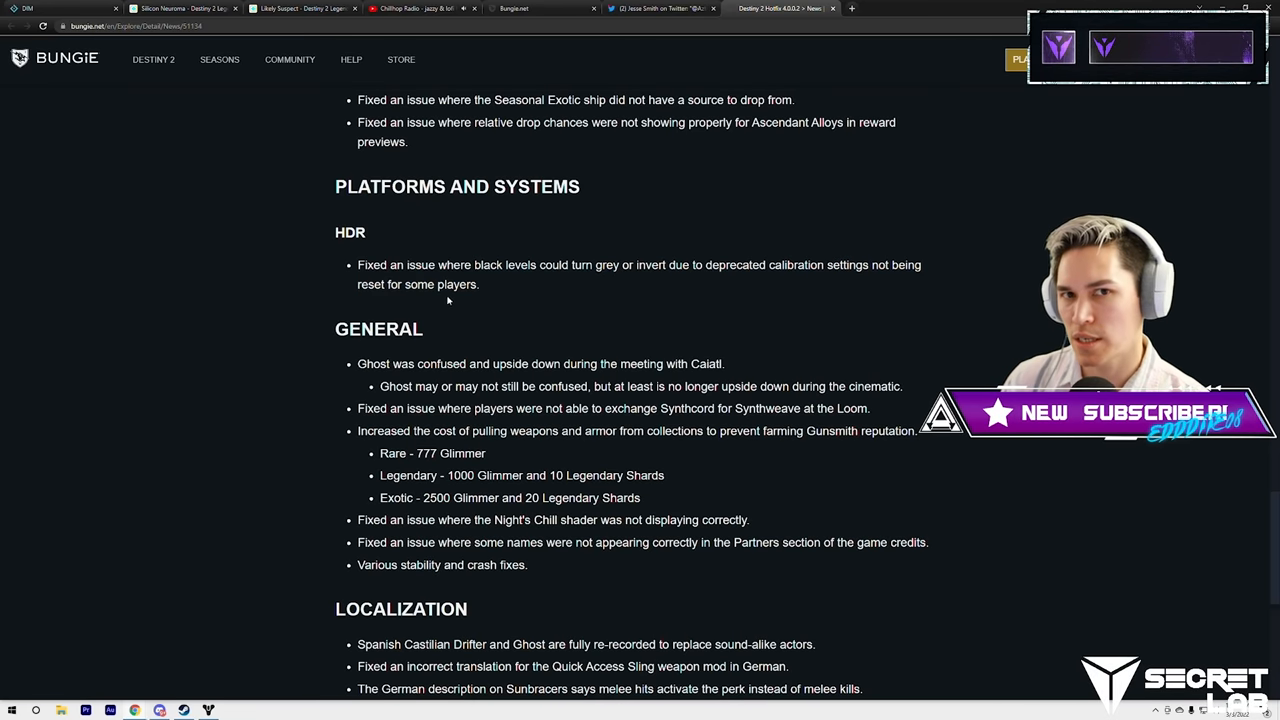
scroll("down", 3)
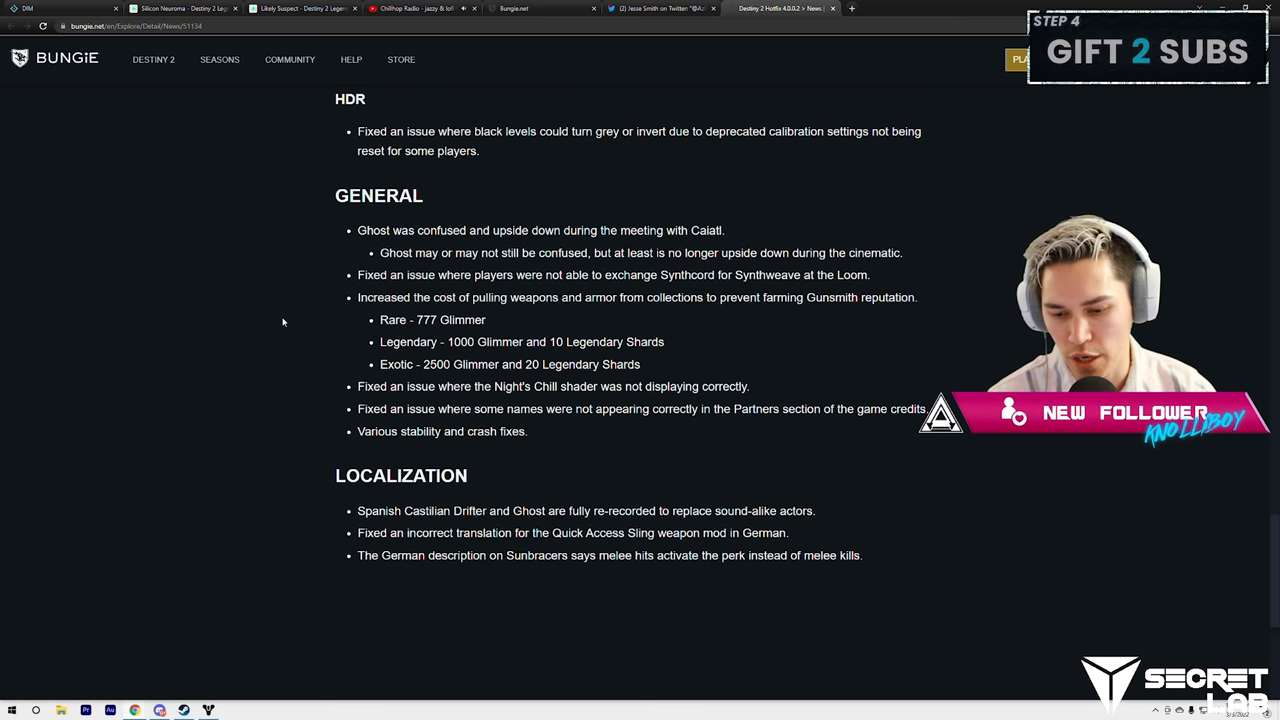
scroll("down", 3)
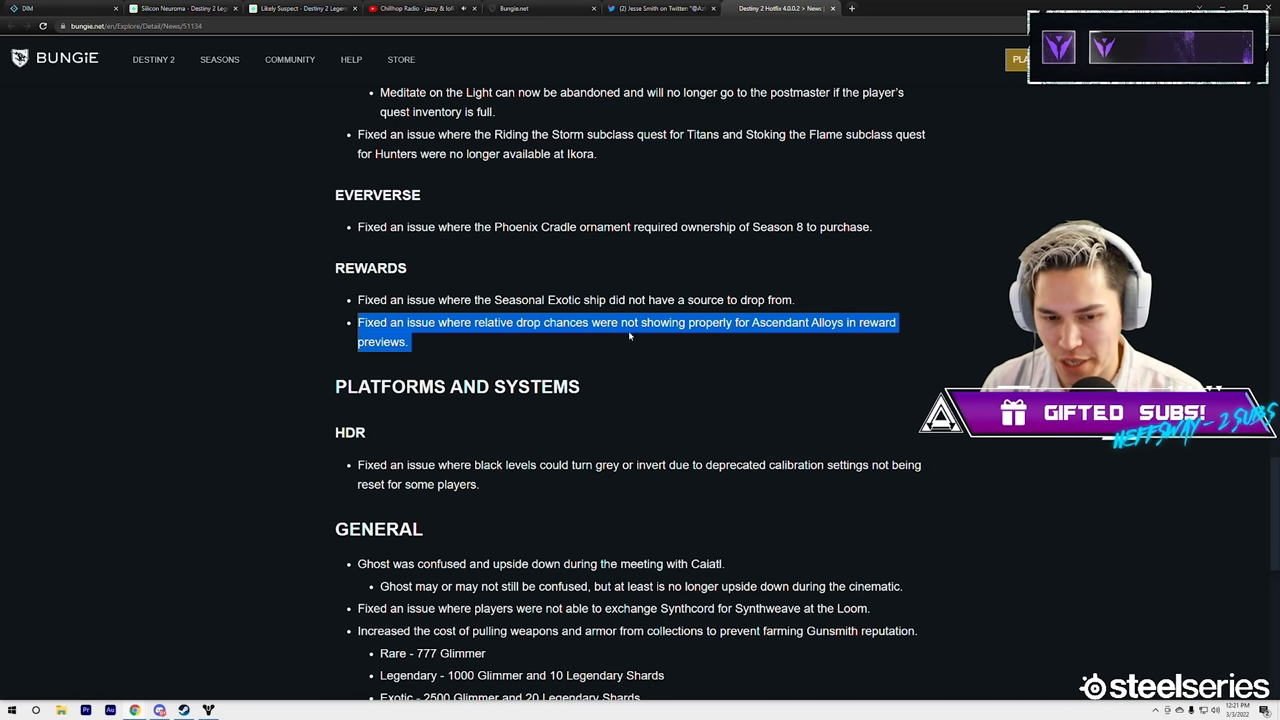
mouse_move(698, 367)
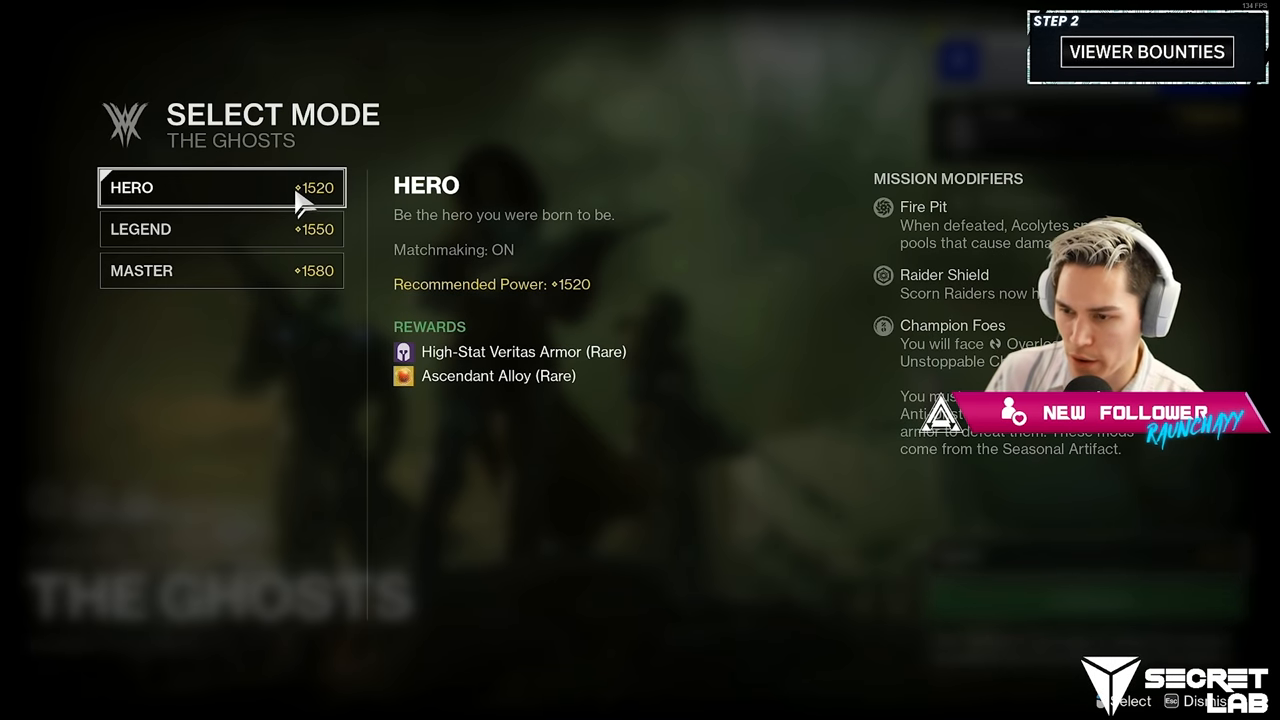
Step: Preview The Ghosts' Hero rewards, then Legend's Uncommon Veritas Armor and Ascendant Alloy
left_click(221, 229)
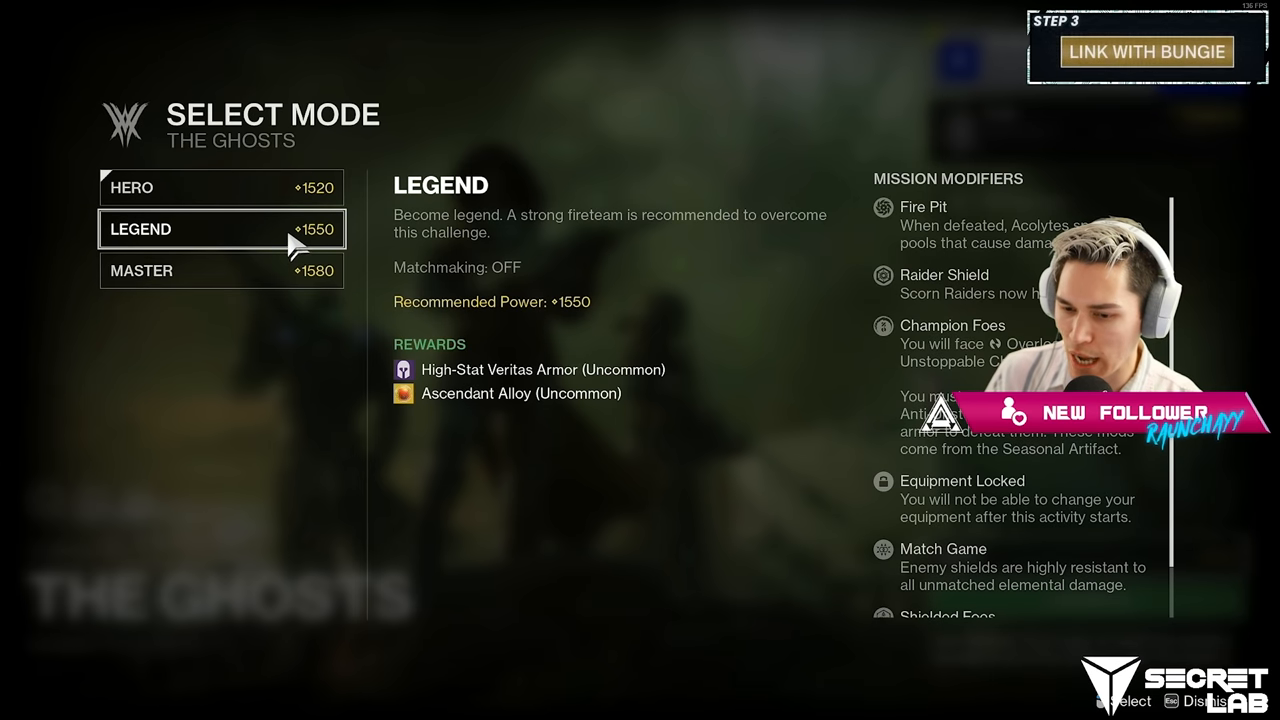
left_click(221, 270)
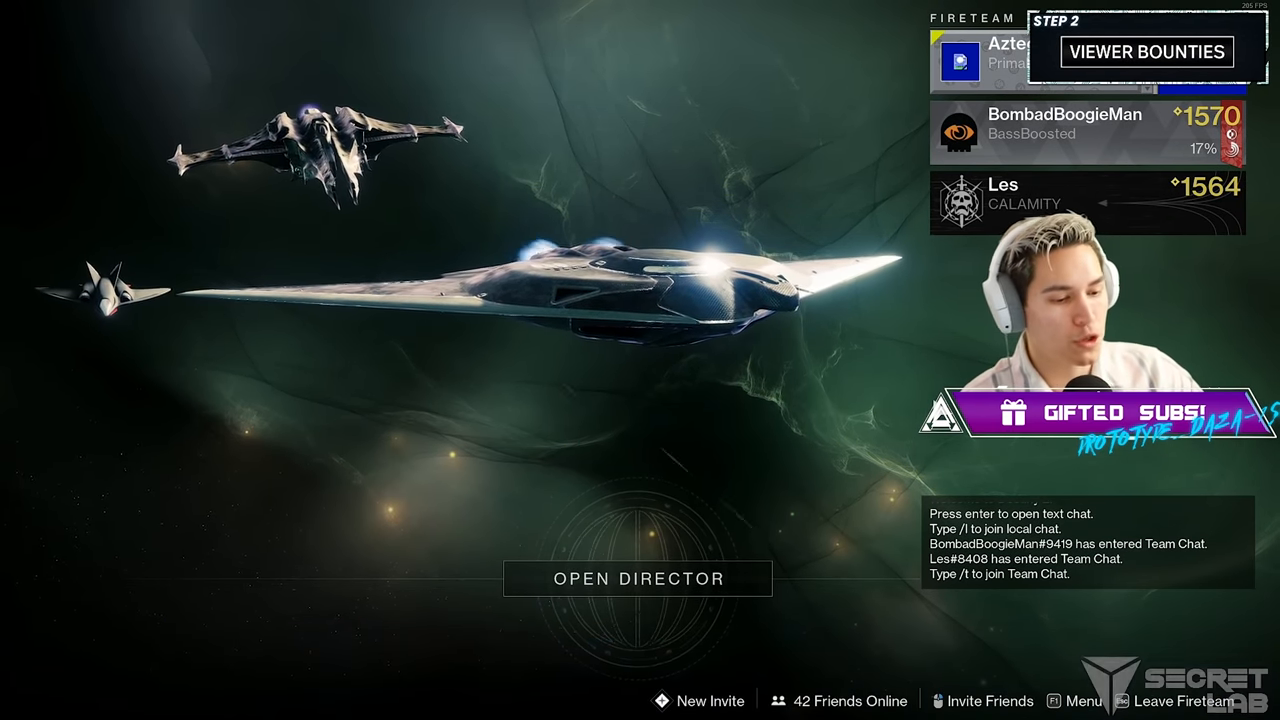
Step: Open The Ghosts and toggle between Master and Legend rewards, ending on Master
left_click(636, 578)
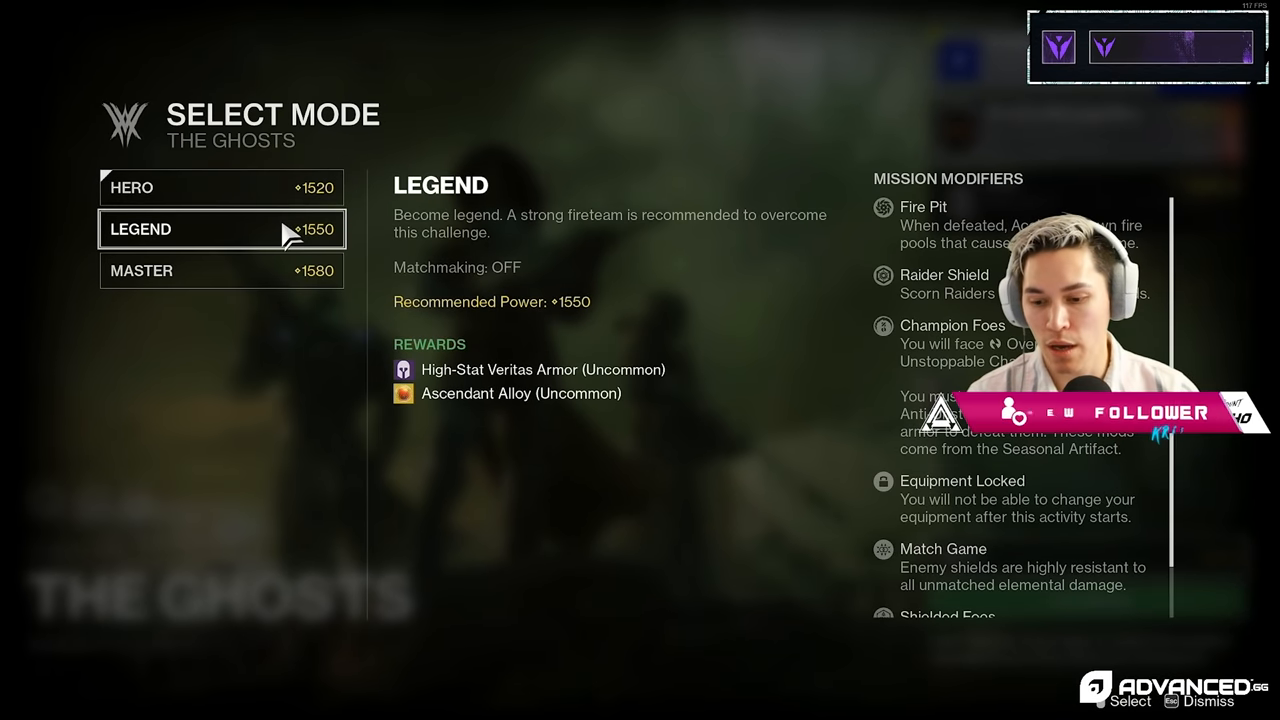
left_click(220, 270)
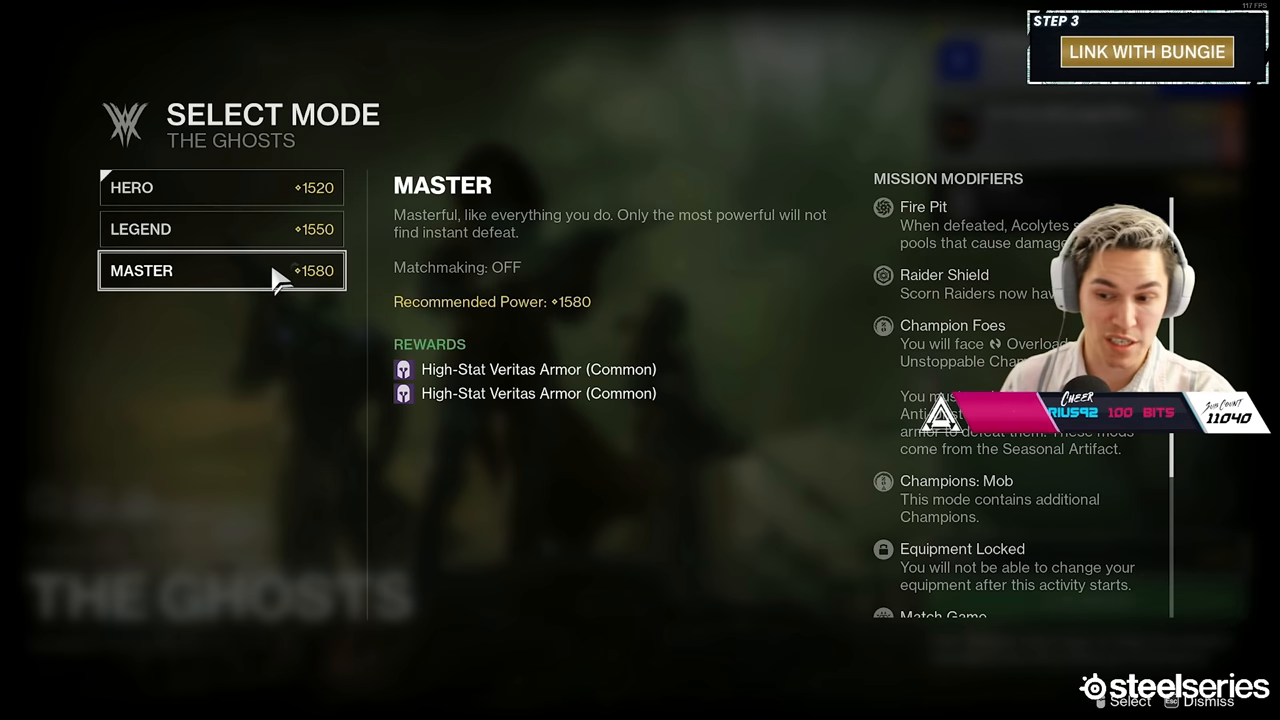
left_click(220, 229)
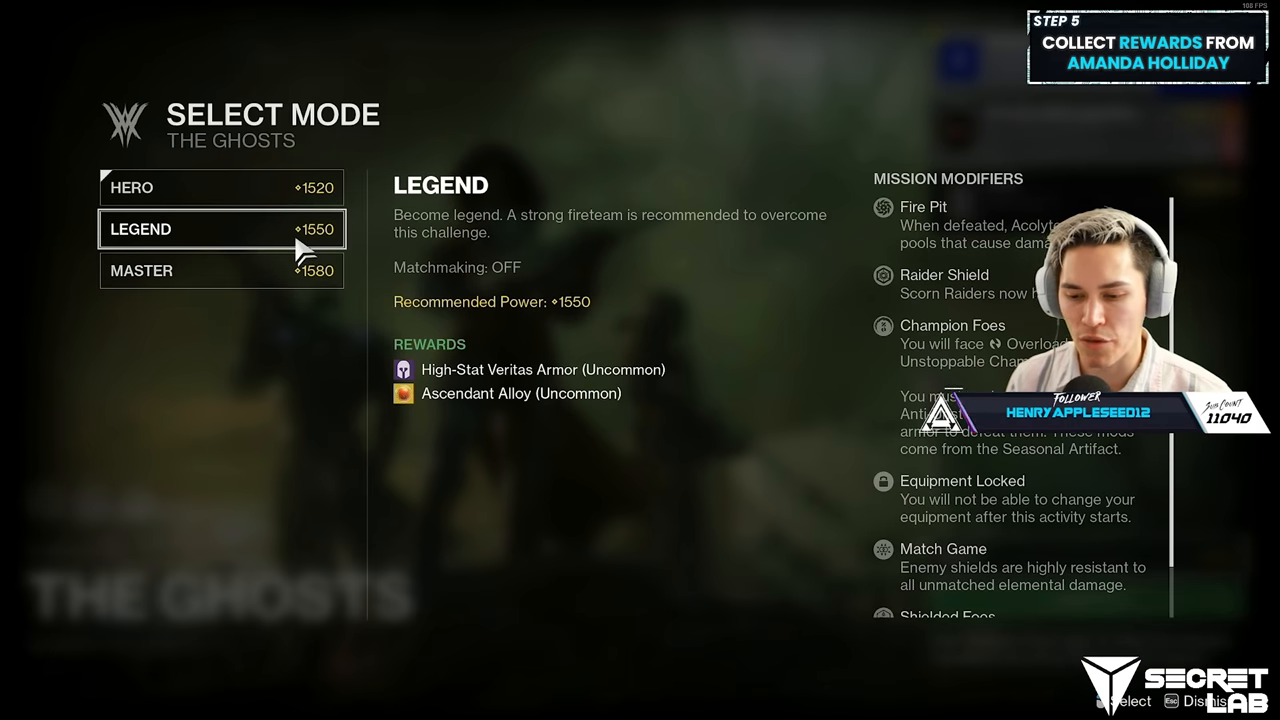
left_click(220, 270)
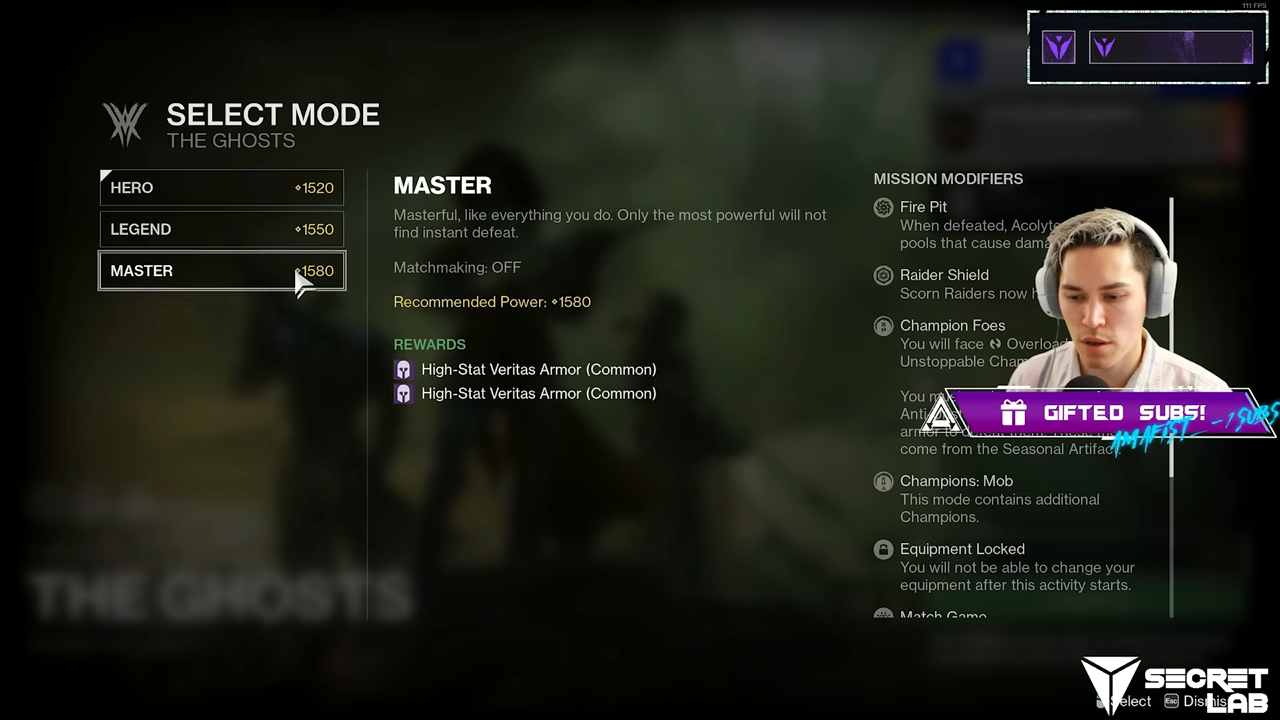